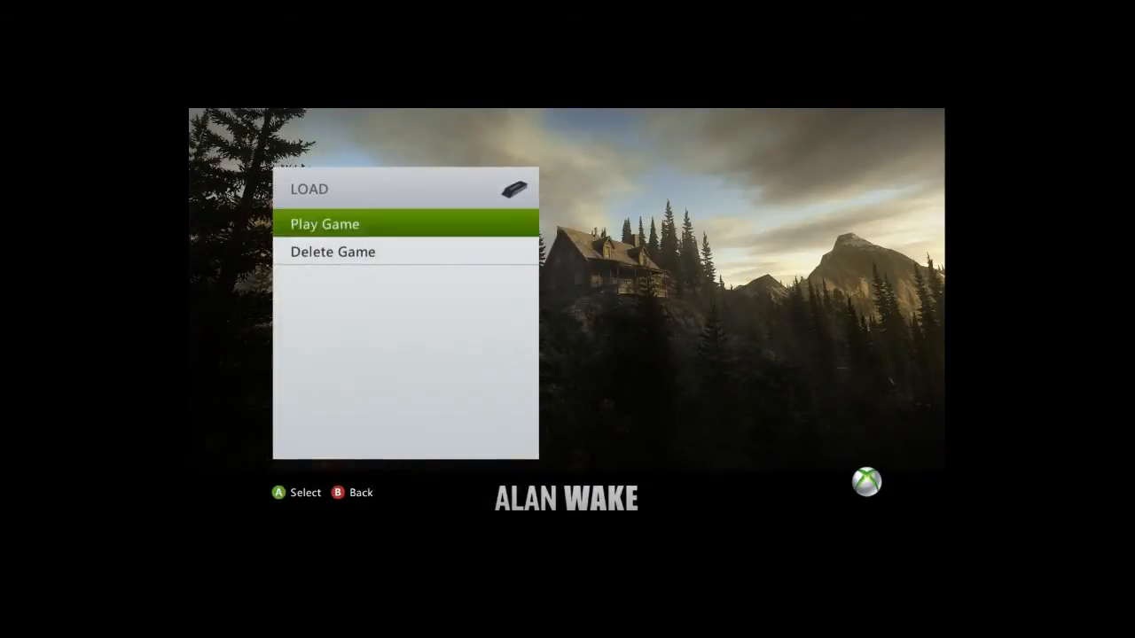
Choose Delete Game for LOAD, bringing up its deletion confirmation prompt.
{"action": "left_click", "coordinate": [333, 252]}
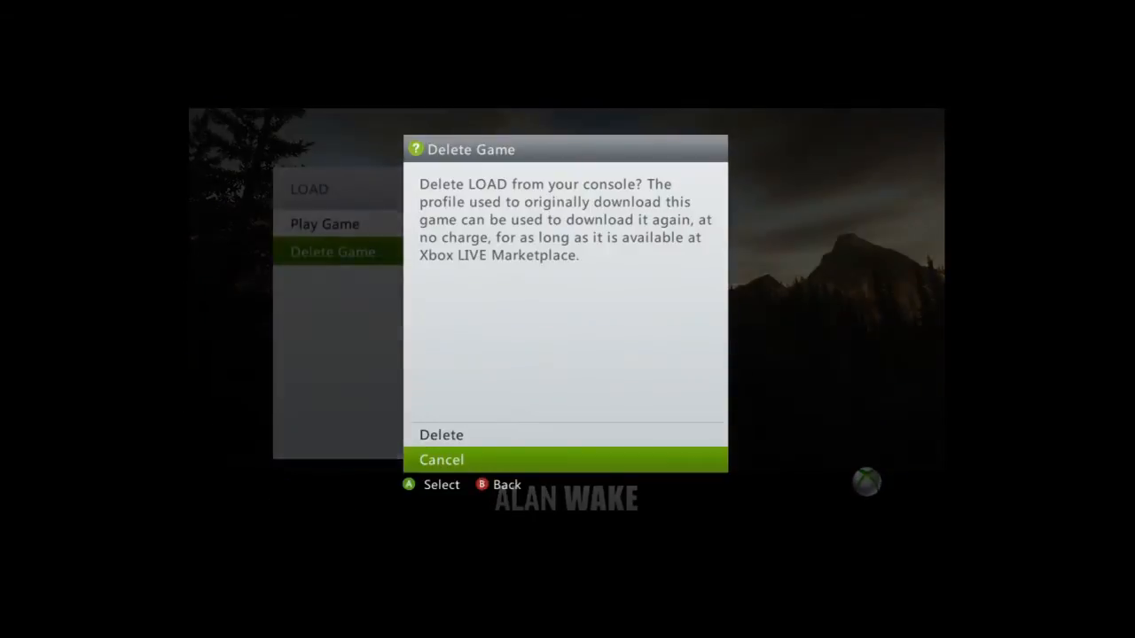